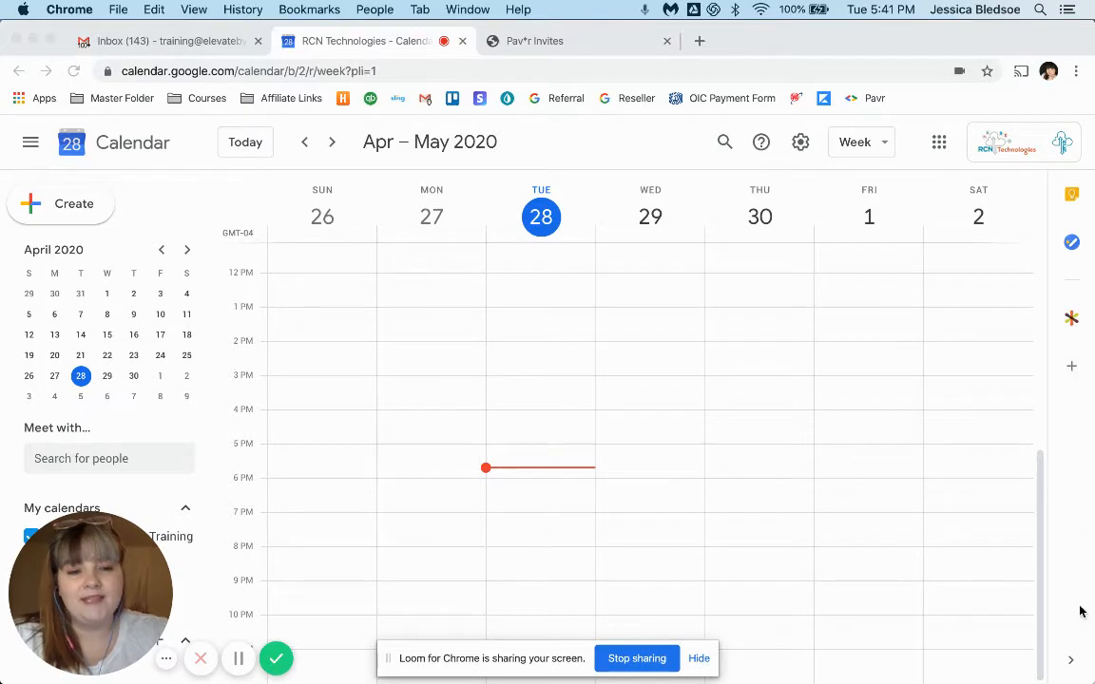
mouse_move(1070, 662)
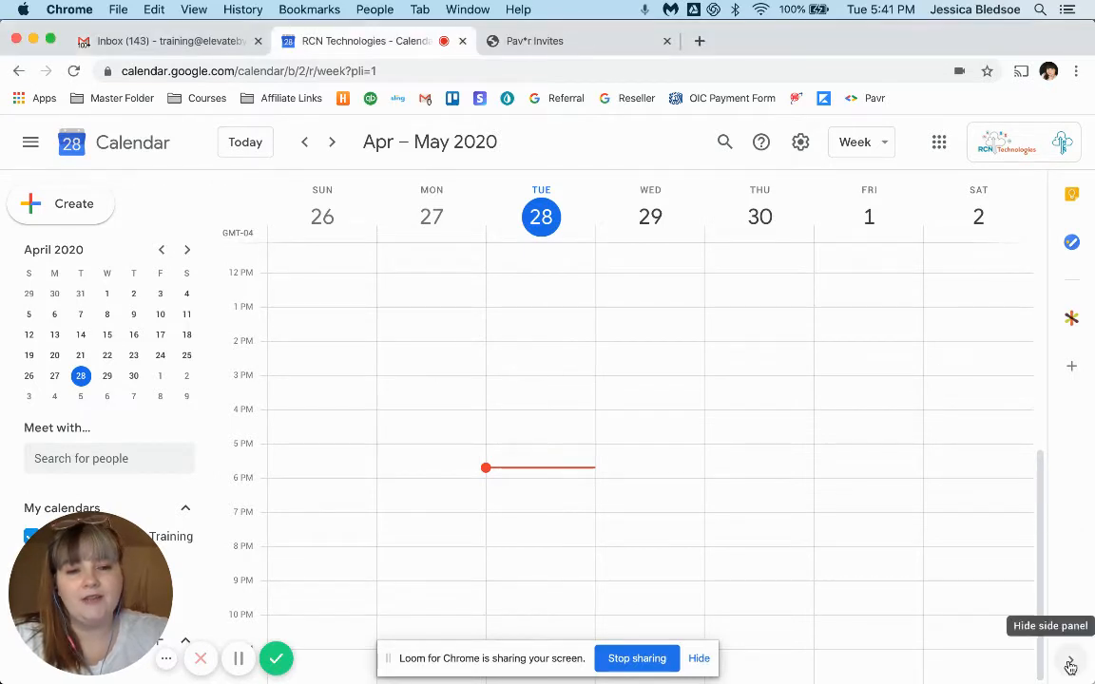
Browse pav*r's marketplace listing, then open the pav*r panel and choose LOG IN.
left_click(1072, 661)
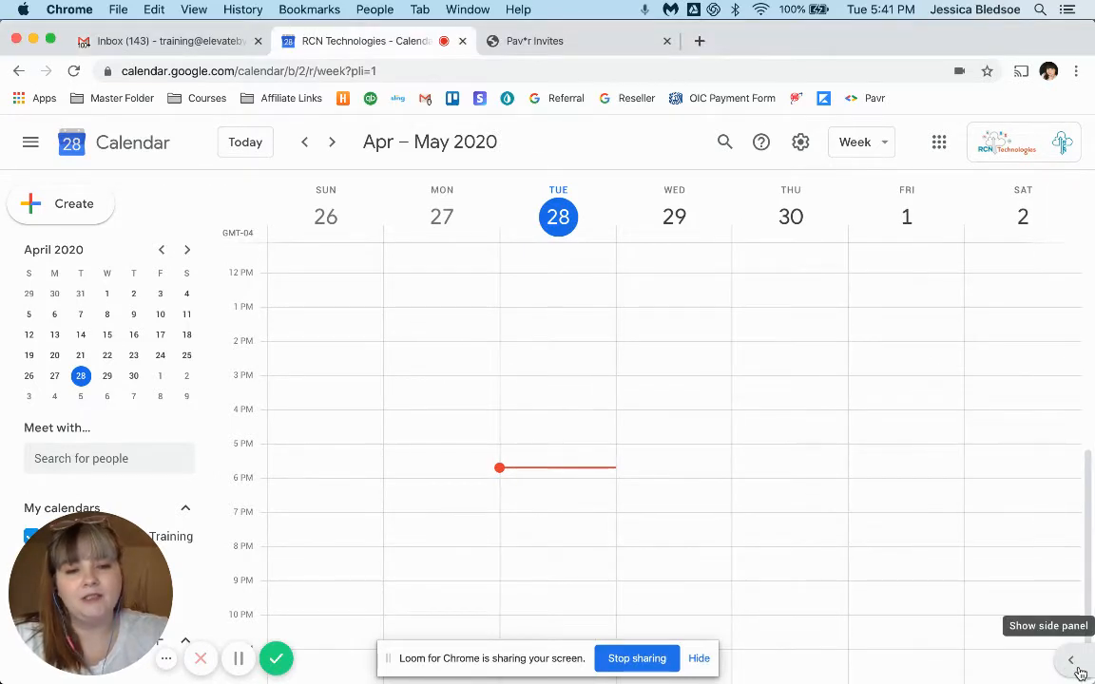
left_click(1071, 661)
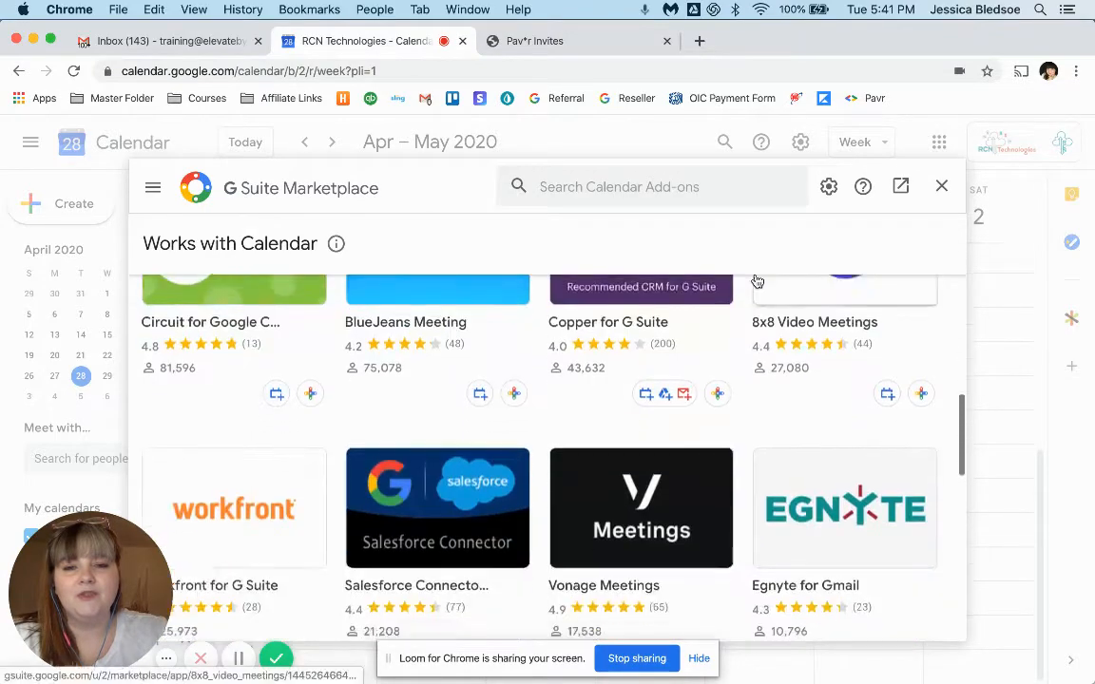
scroll("down", 3)
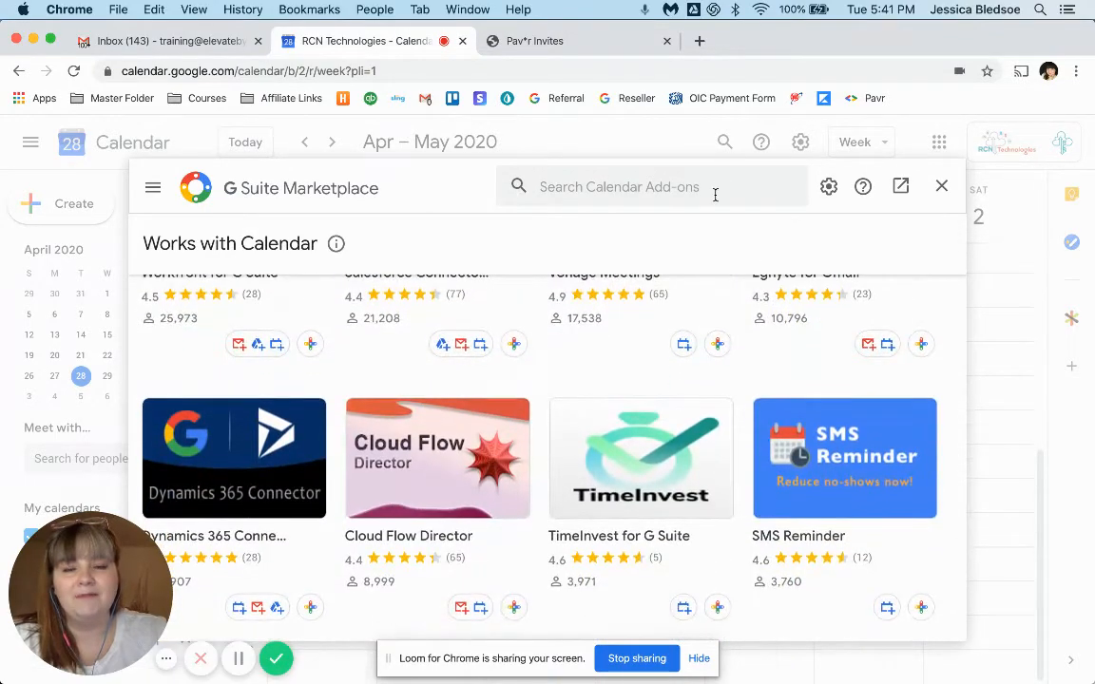
scroll("down", 3)
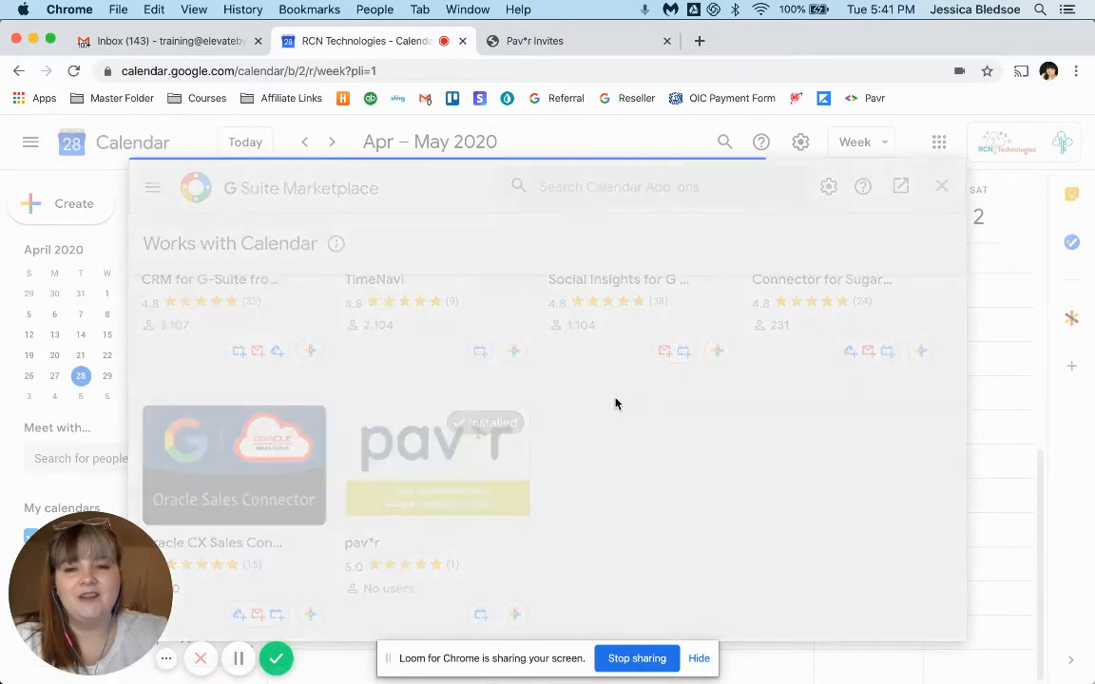
left_click(437, 466)
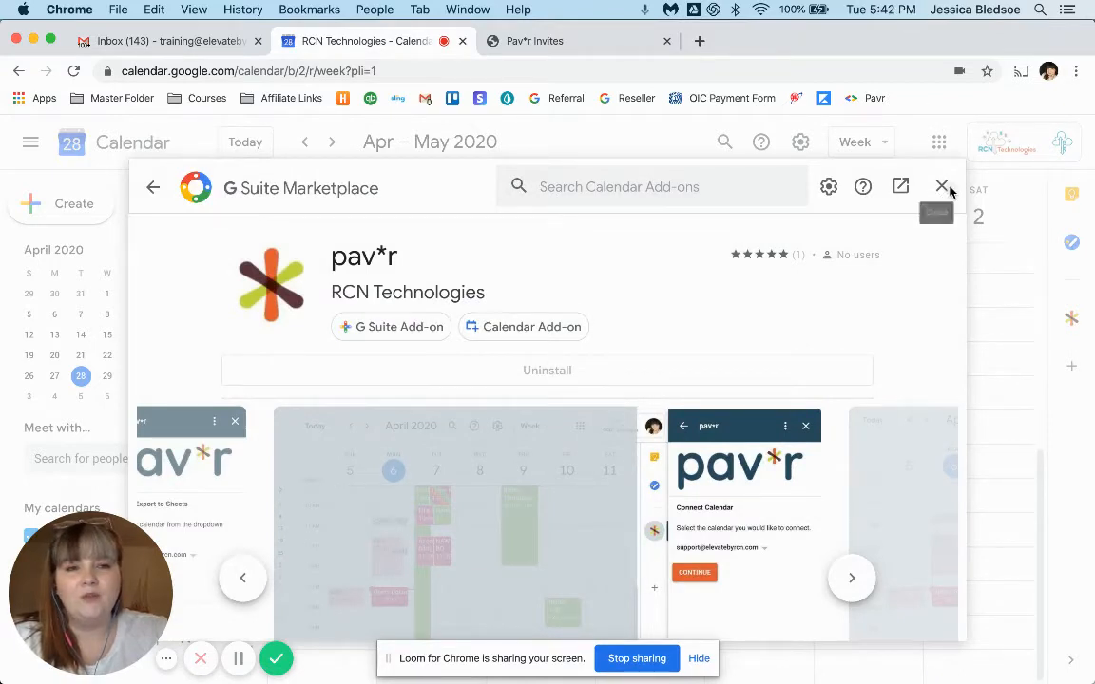
left_click(942, 187)
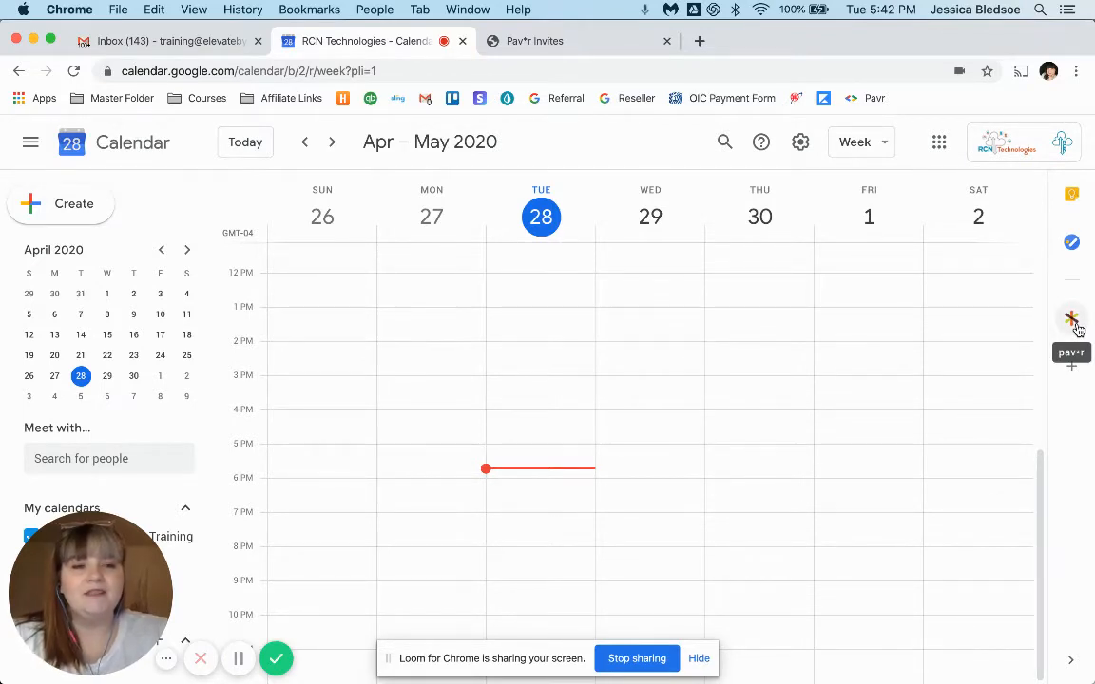
left_click(1071, 318)
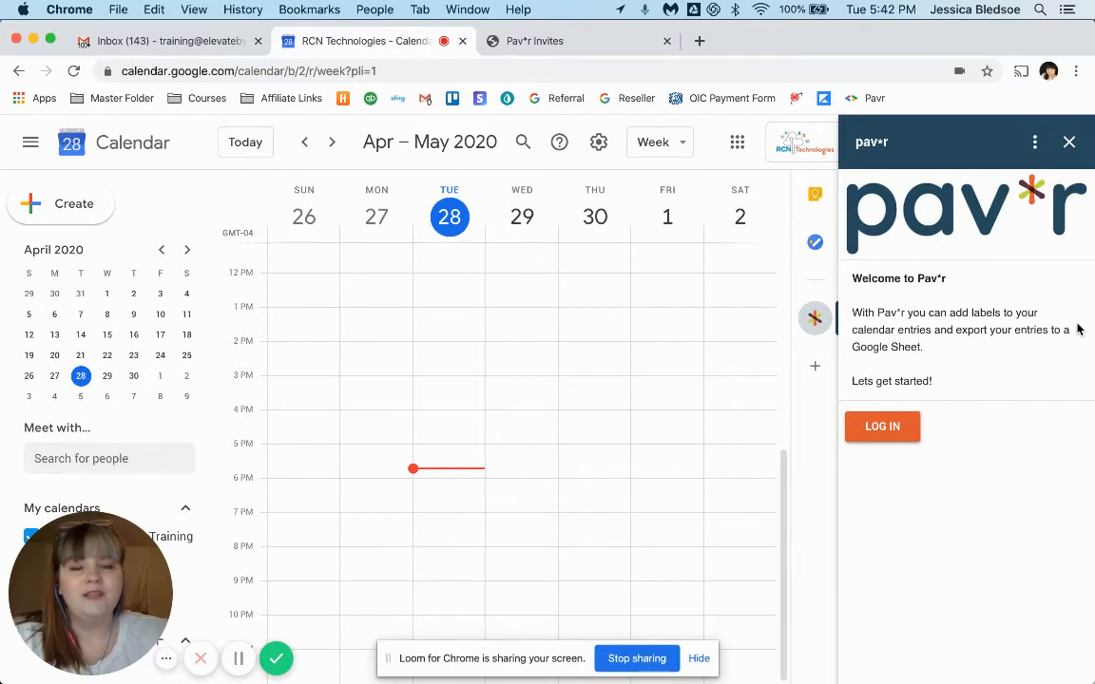
mouse_move(882, 426)
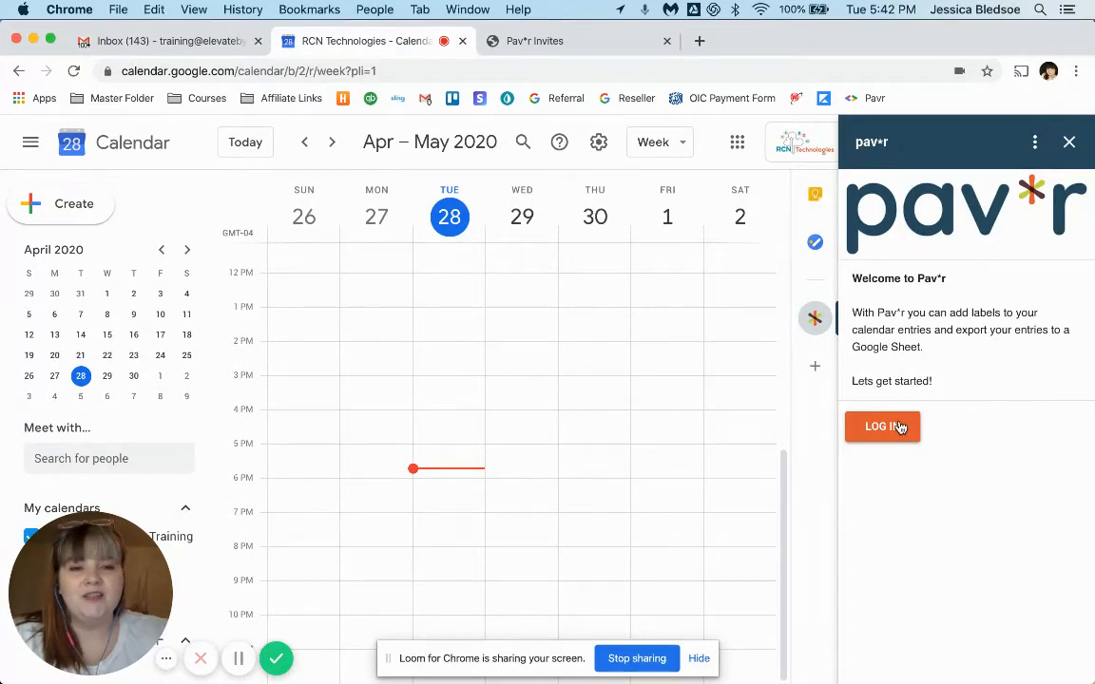
left_click(883, 426)
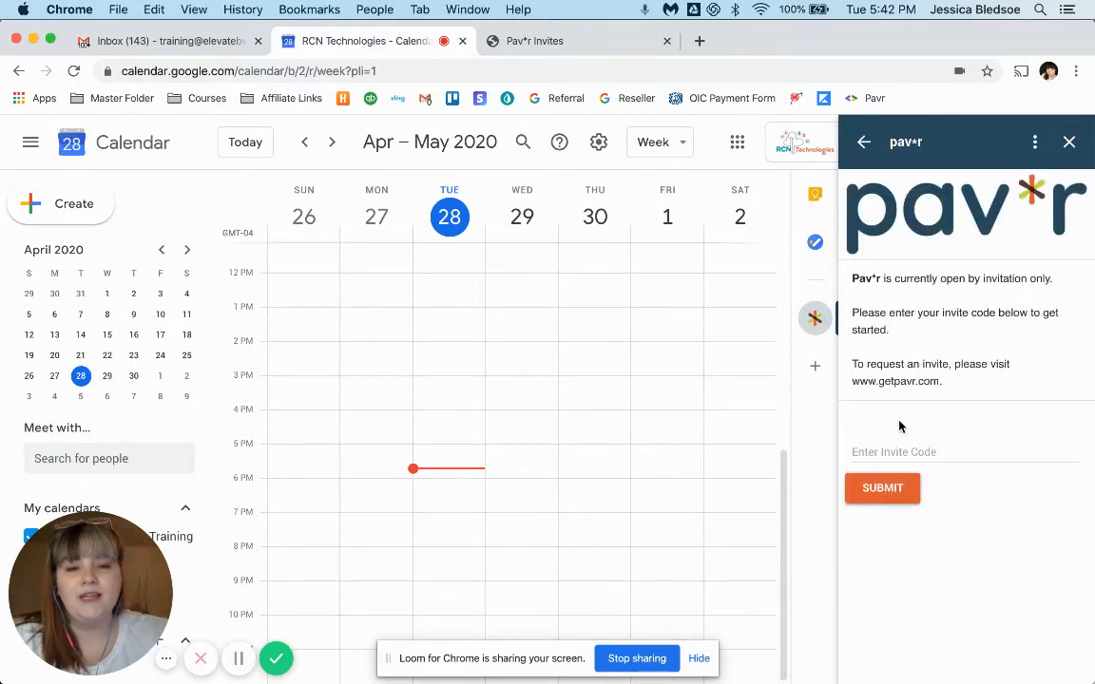
Paste and submit the pav*r invite code, then begin SETUP.
left_click(960, 451)
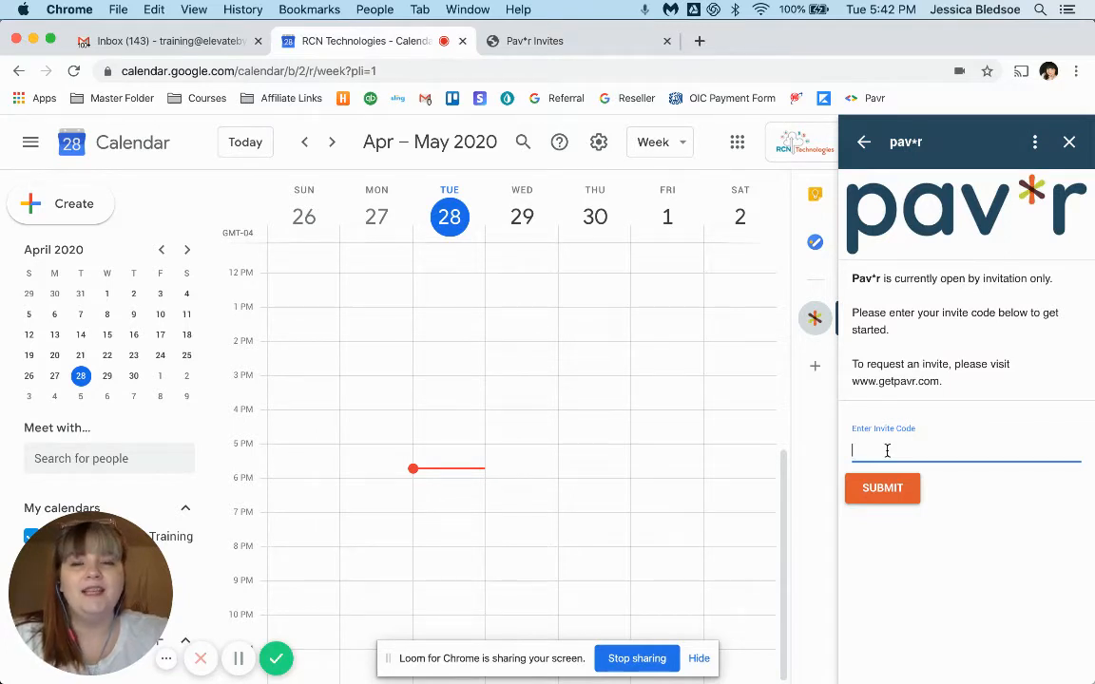
right_click(887, 450)
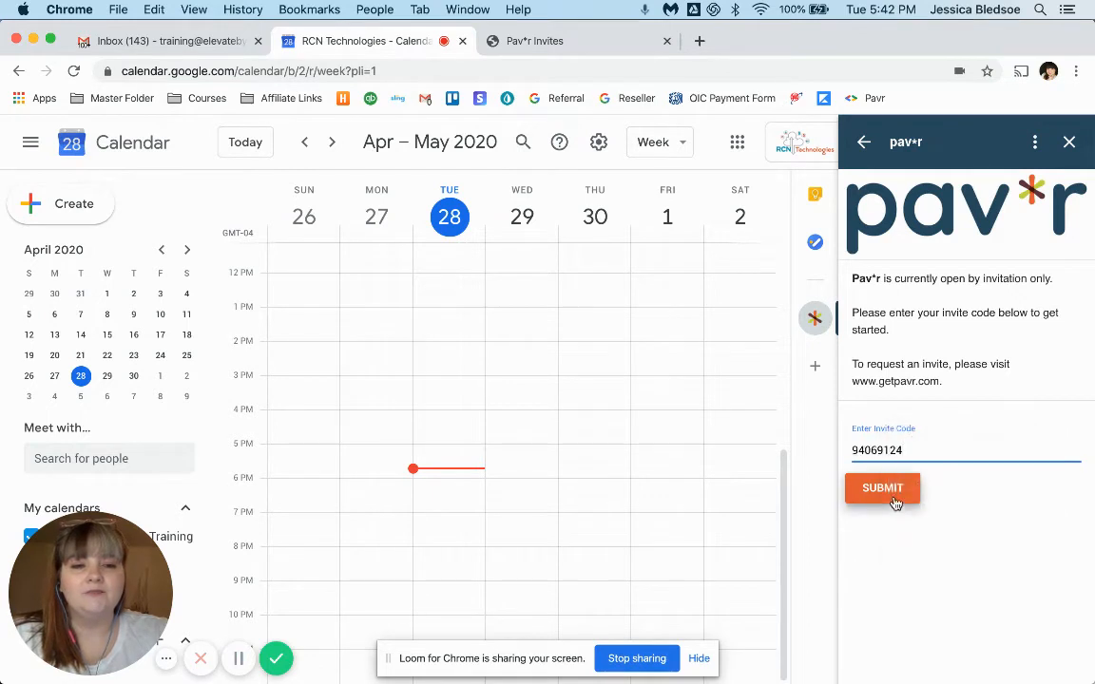
left_click(882, 488)
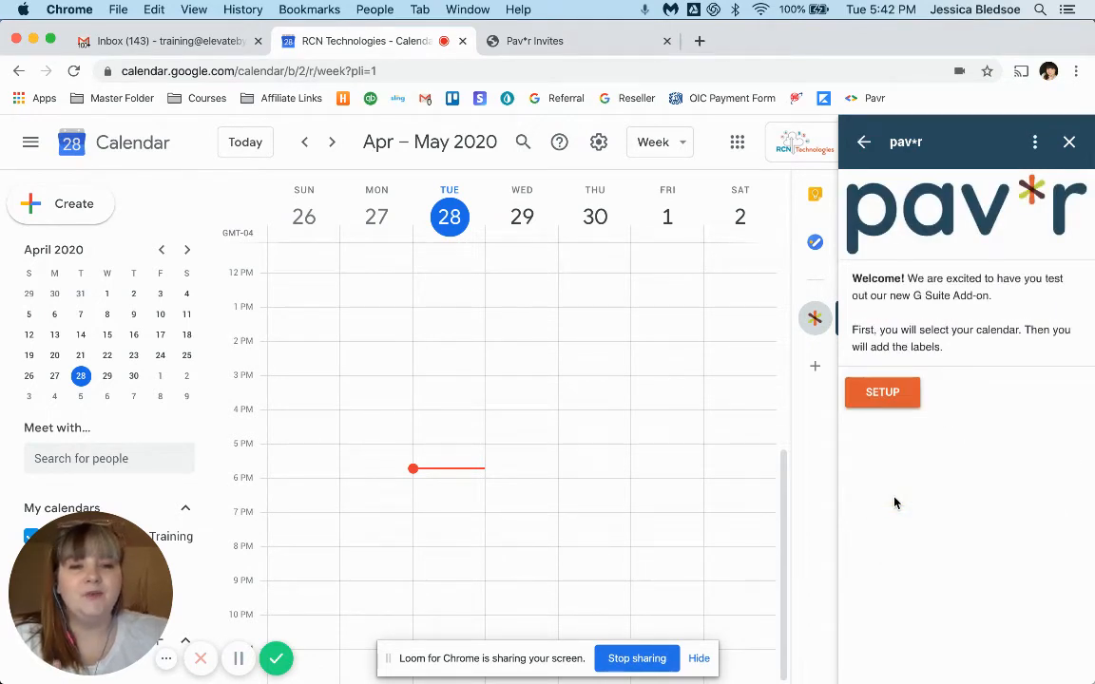
left_click(882, 392)
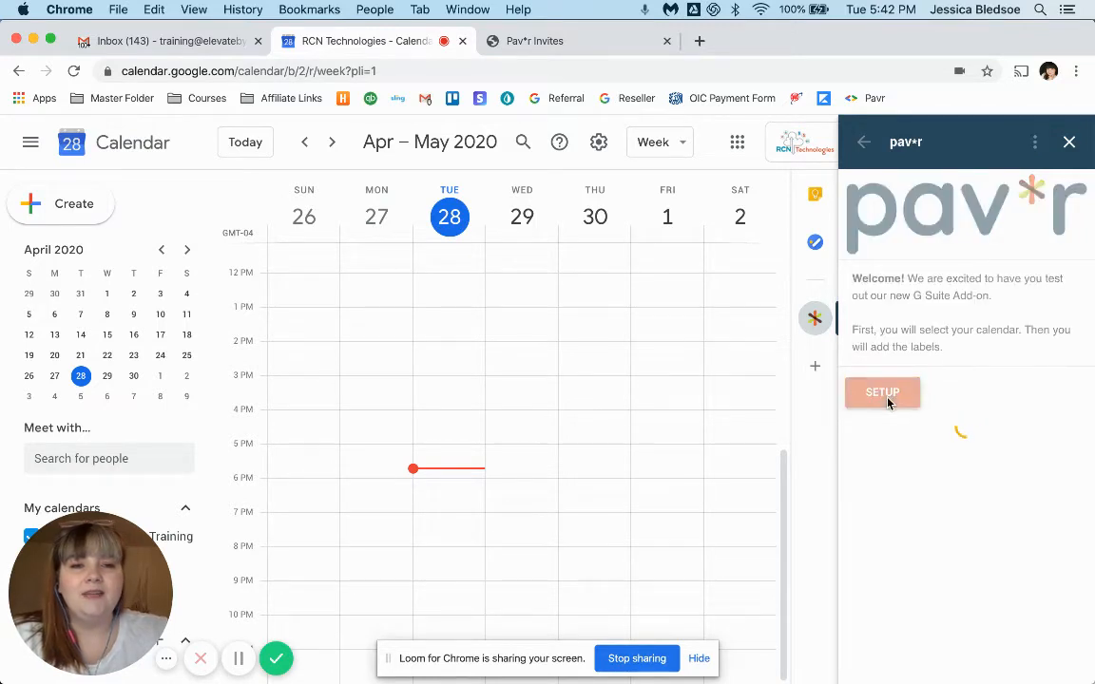
Choose the training calendar in Connect Calendar and confirm with CONTINUE.
left_click(882, 392)
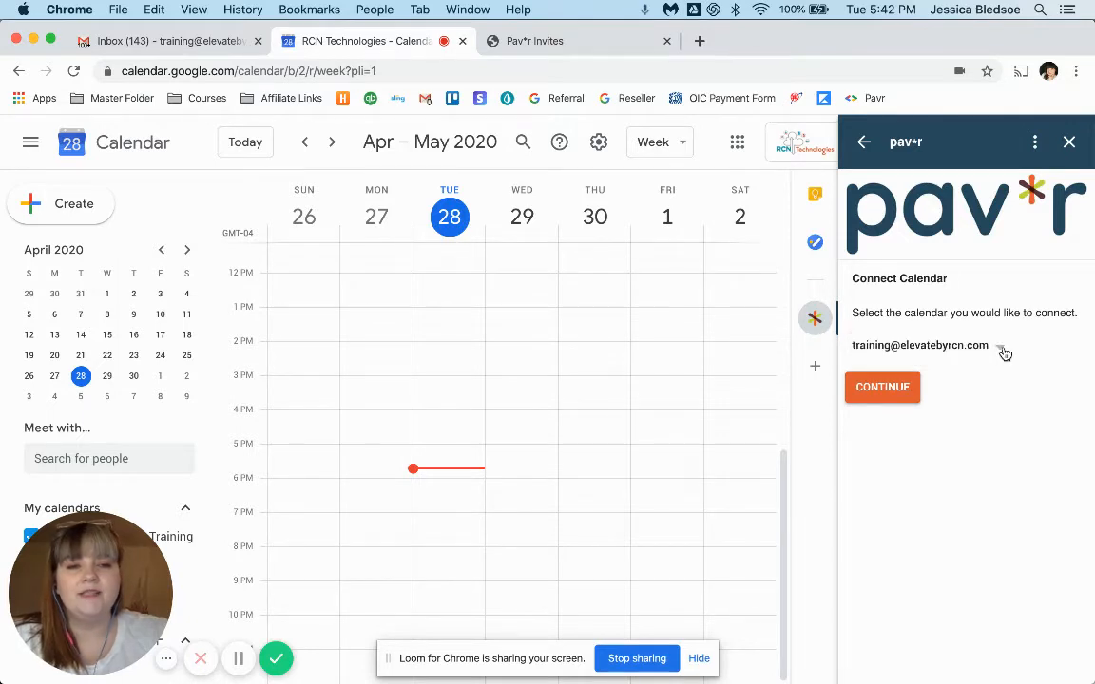
left_click(936, 345)
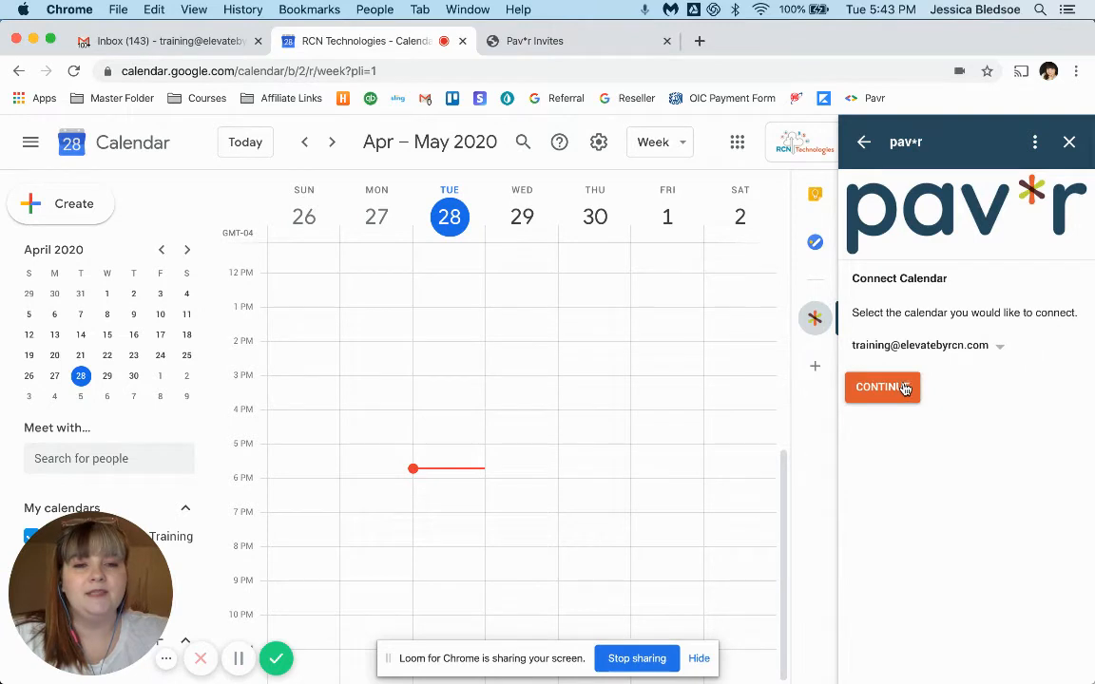
left_click(882, 387)
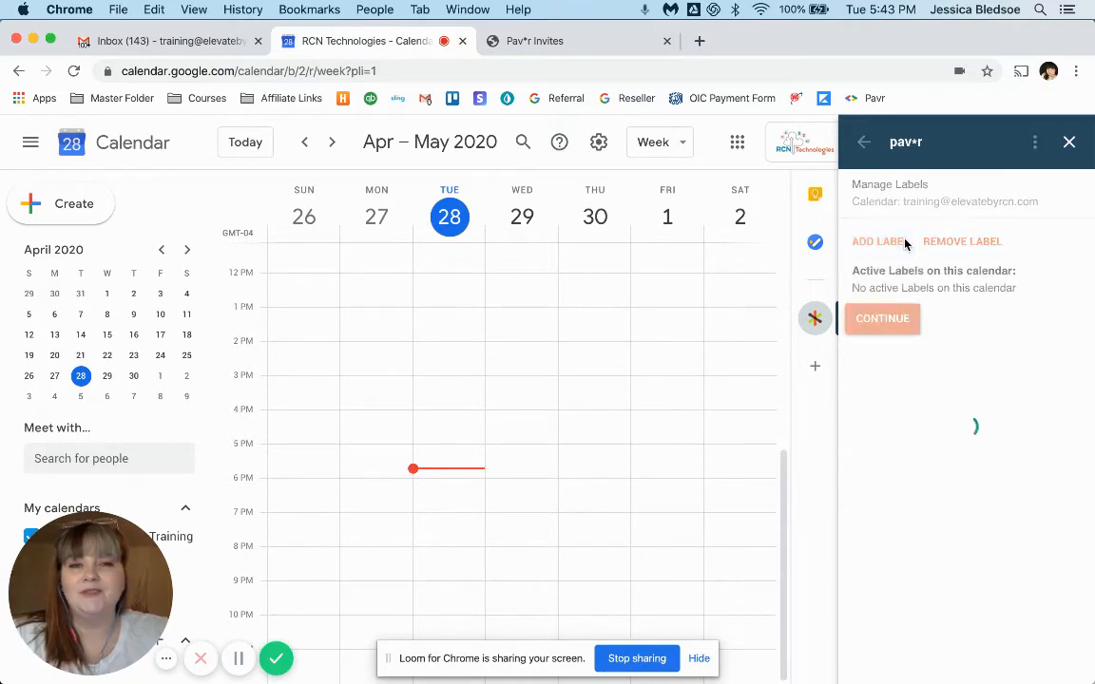
Save a new 'Client Work' label in pav*r and continue to its home screen.
left_click(878, 240)
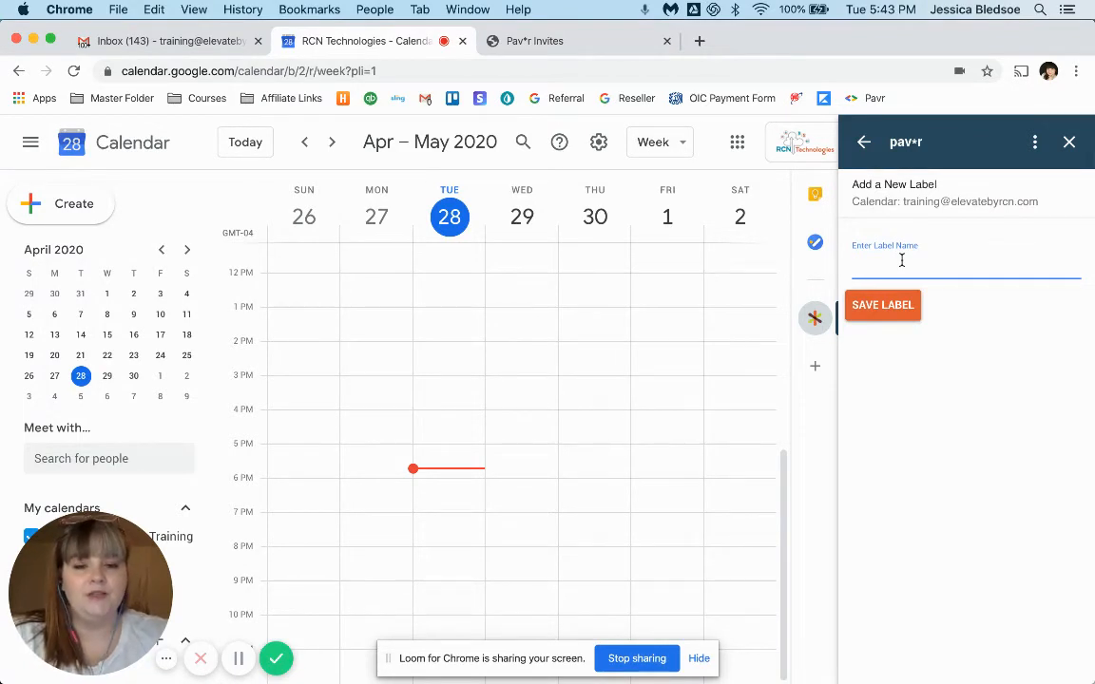
type("Client Work")
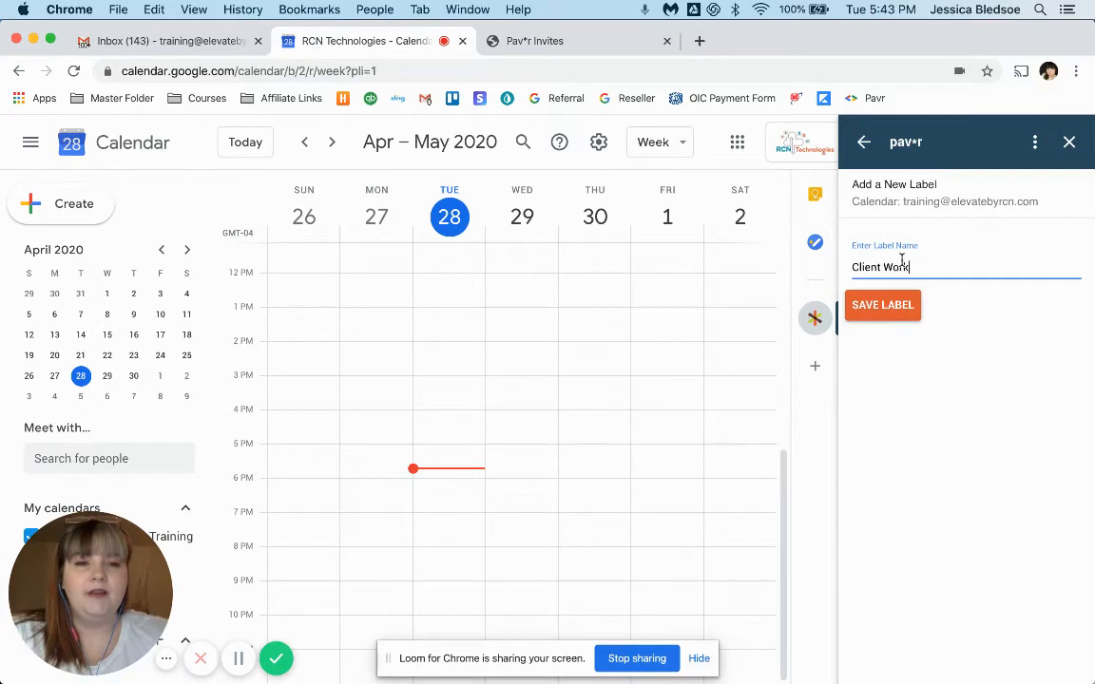
left_click(882, 305)
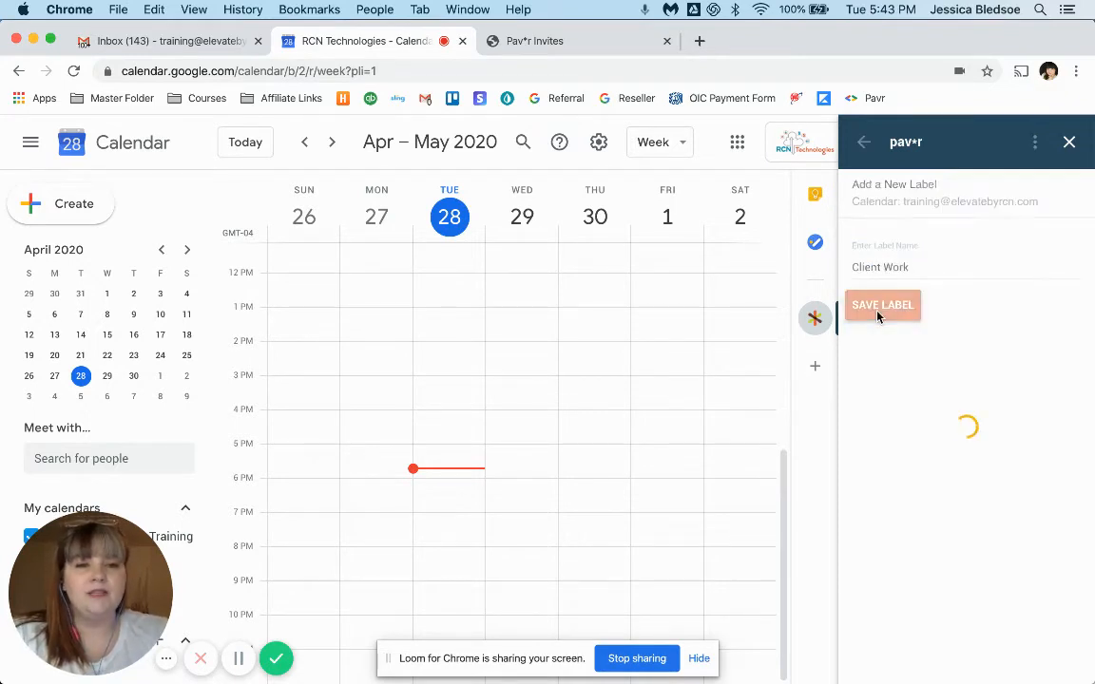
left_click(881, 305)
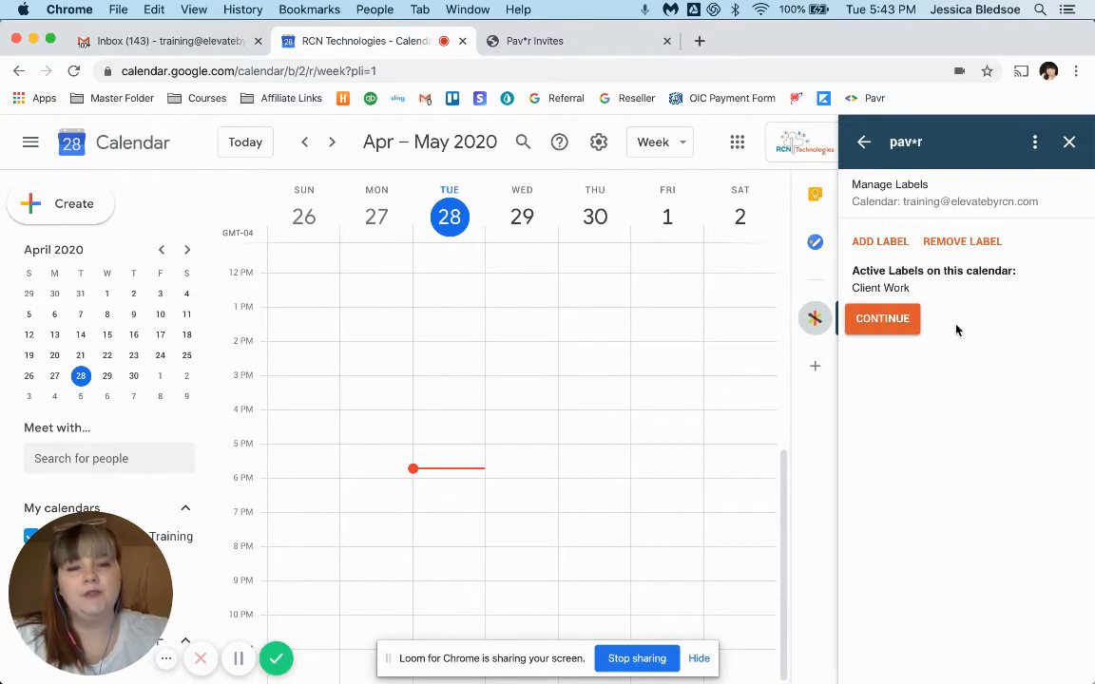
mouse_move(906, 328)
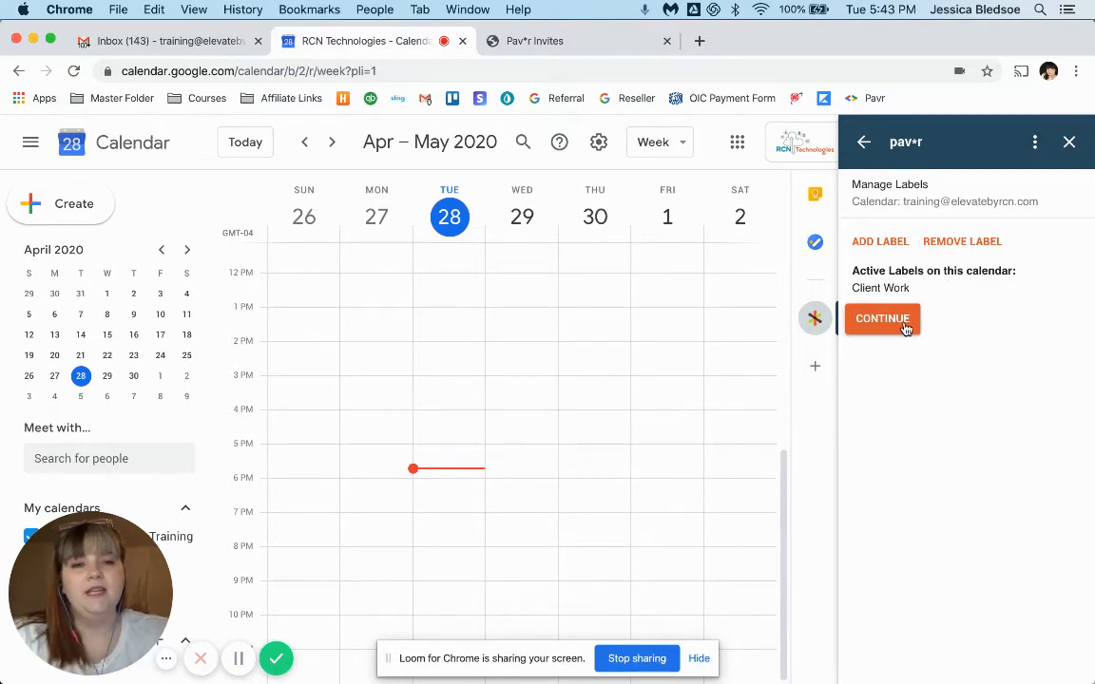
left_click(882, 318)
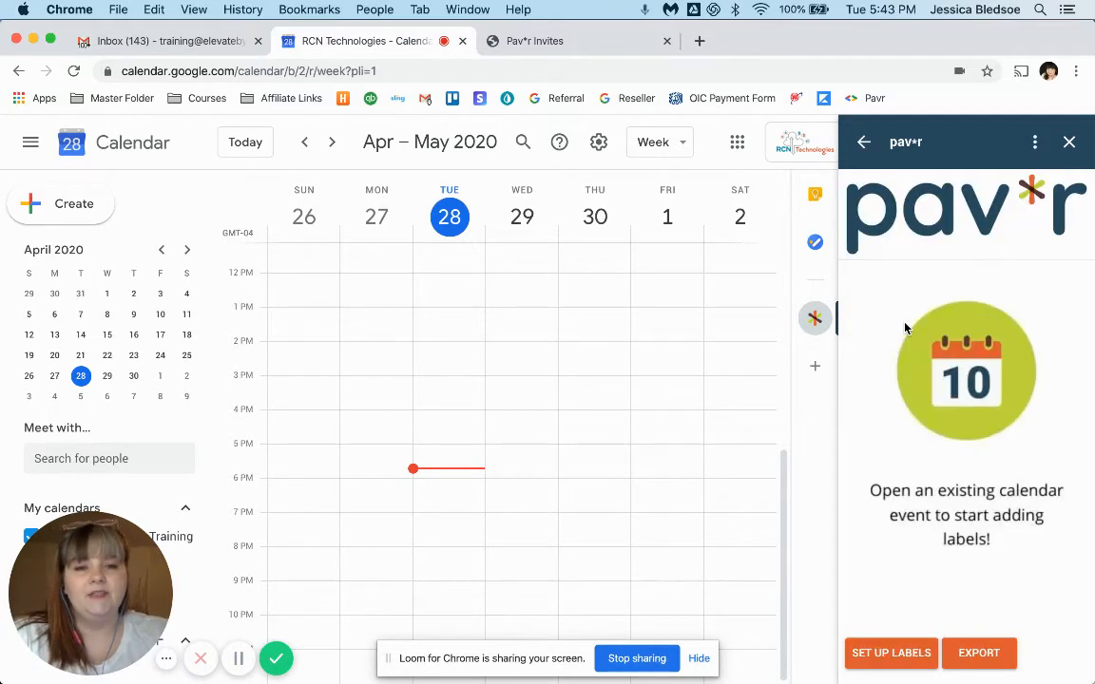
mouse_move(501, 441)
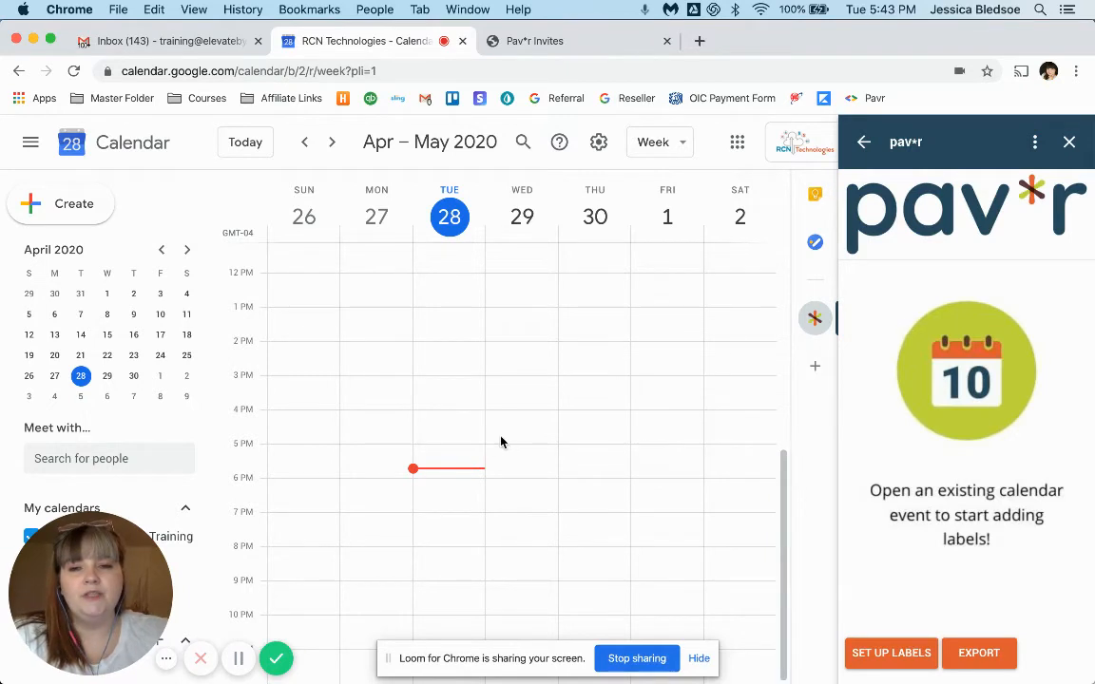
mouse_move(466, 421)
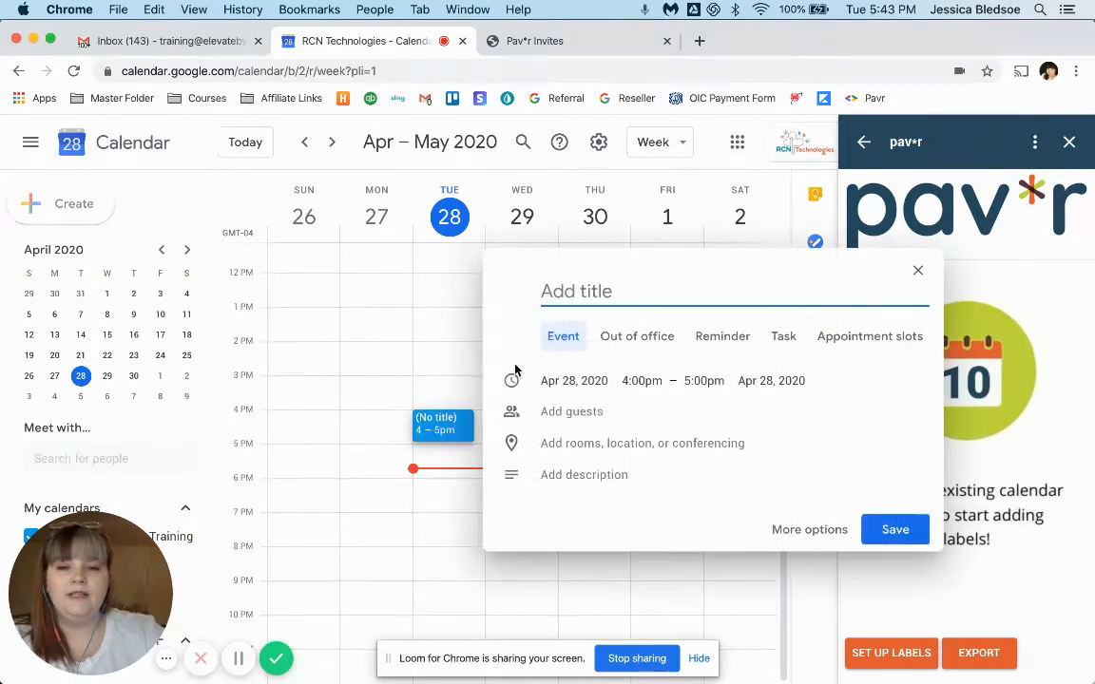
Title the Tue April 28, 4–5pm event 'Test Event', save, and open it.
type("Test Event")
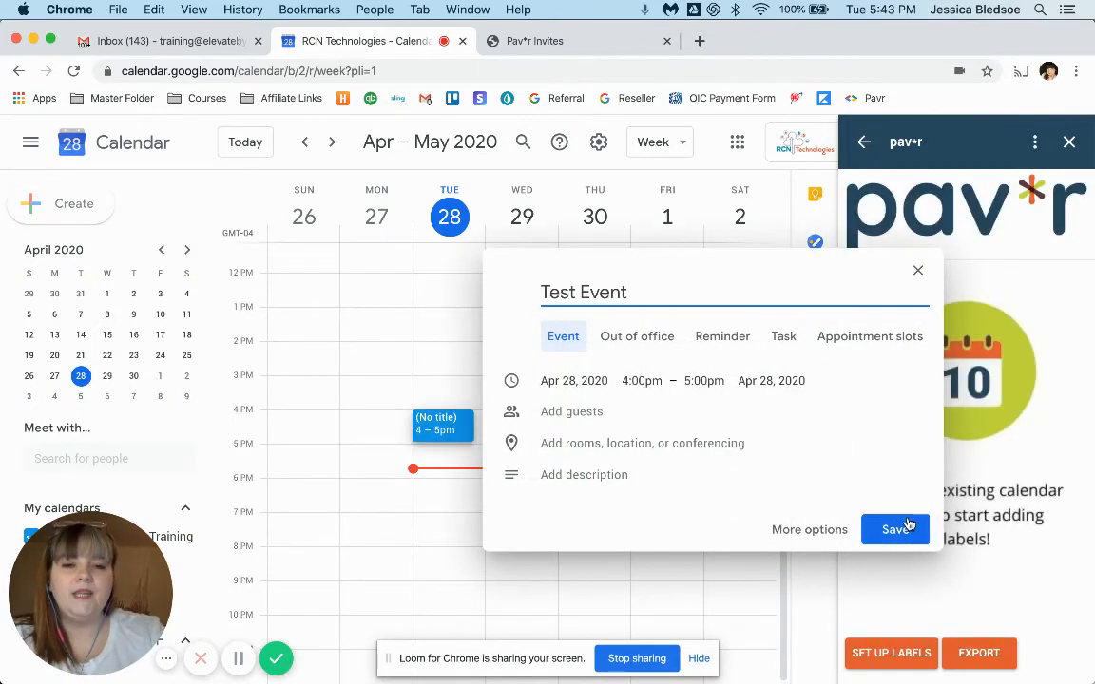
left_click(894, 530)
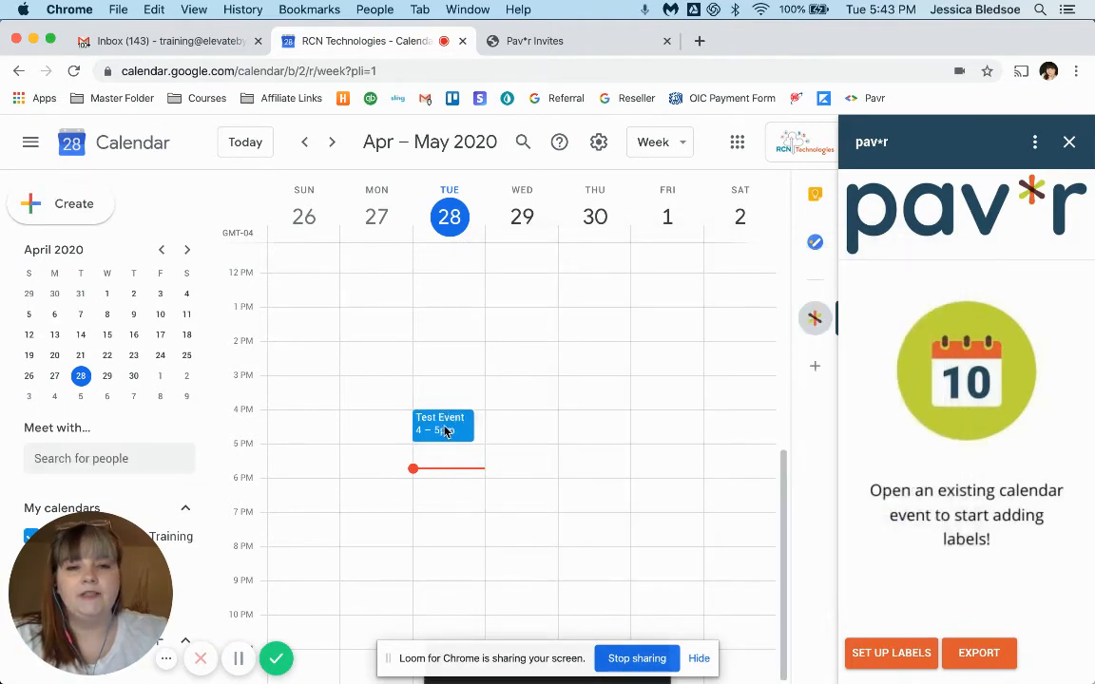
left_click(441, 423)
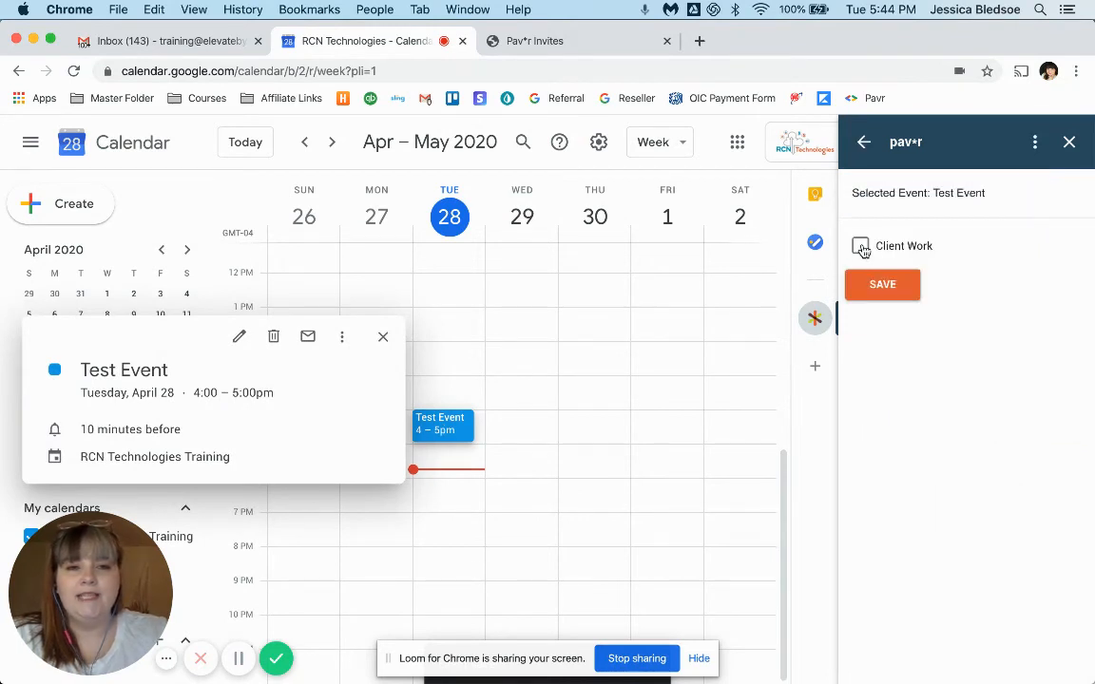
Tick and save the Client Work label in pav*r, then close the event details.
left_click(860, 245)
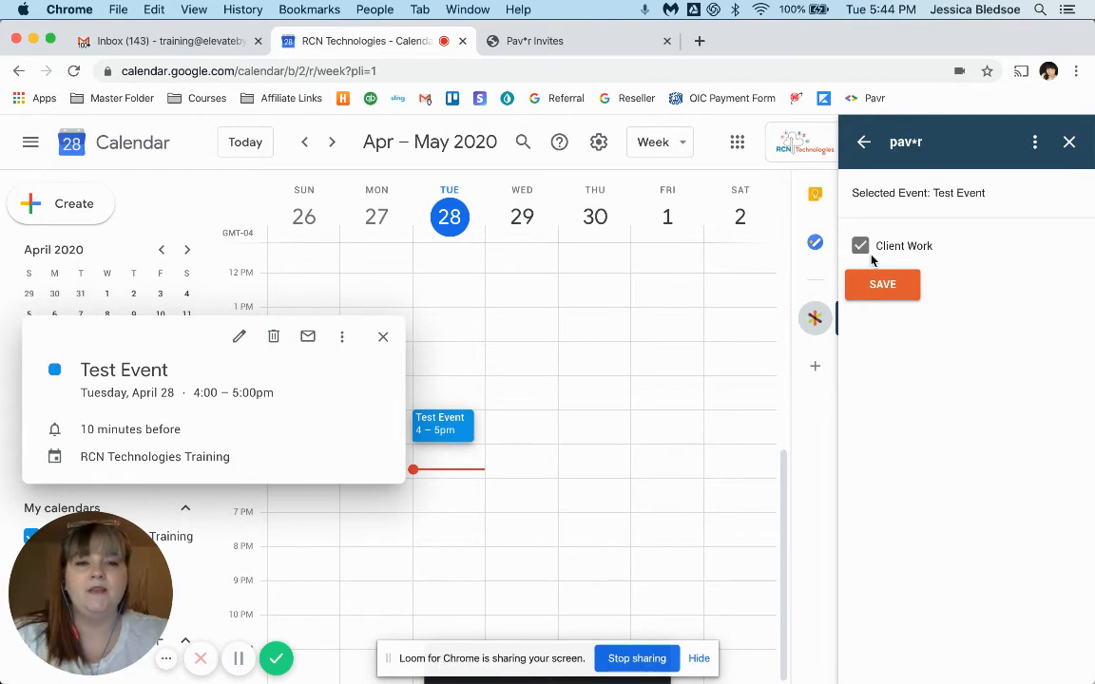
left_click(882, 285)
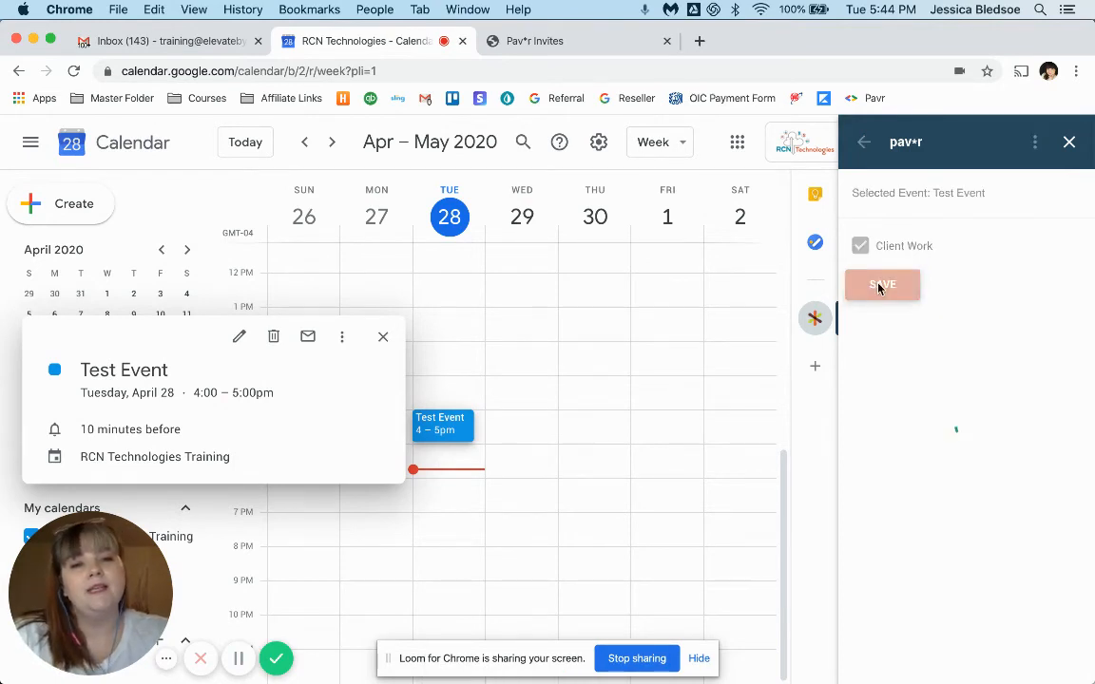
left_click(882, 285)
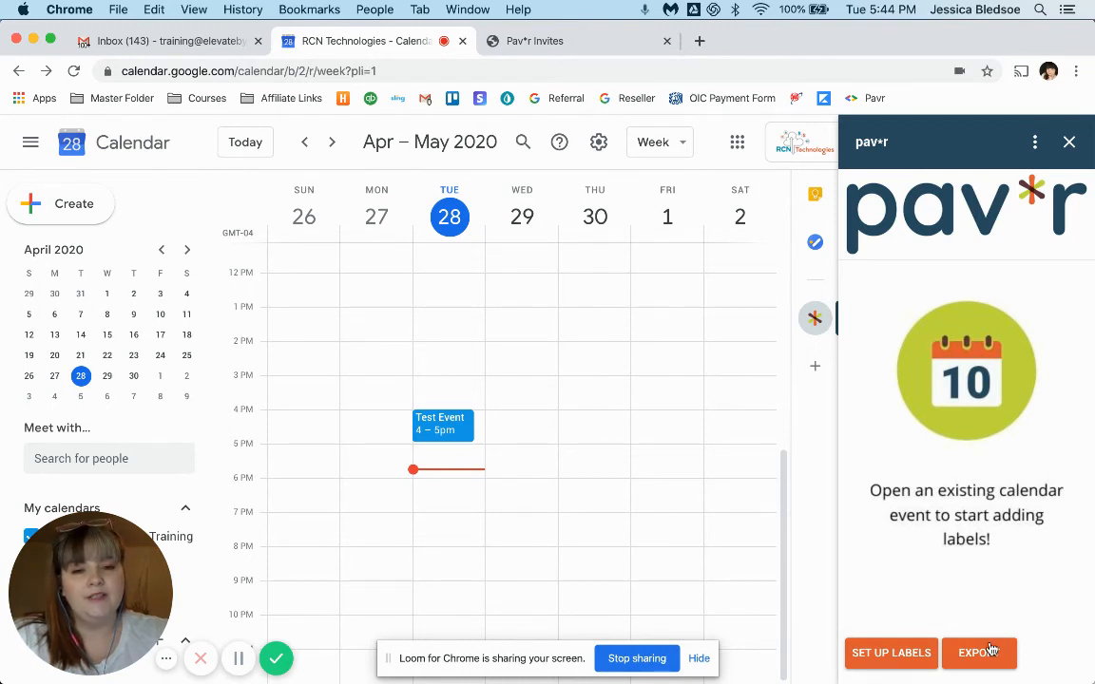
Run pav*r's export of the training calendar for 04/01/2020 to 04/30/2020.
left_click(979, 653)
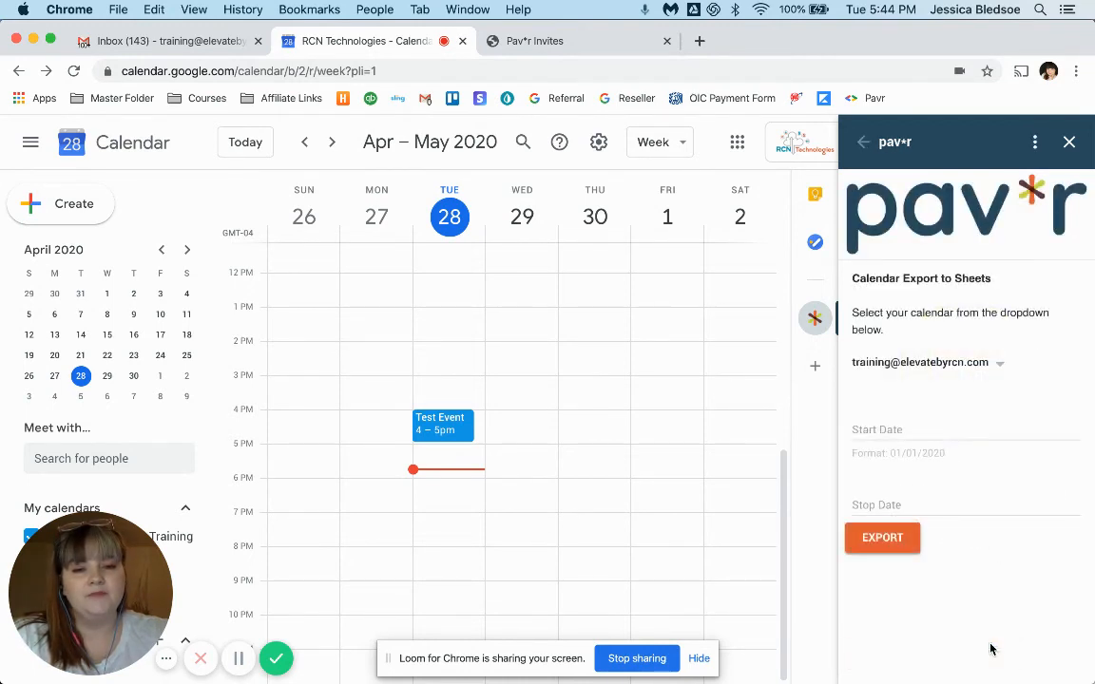
left_click(963, 428)
type("04/01/2020")
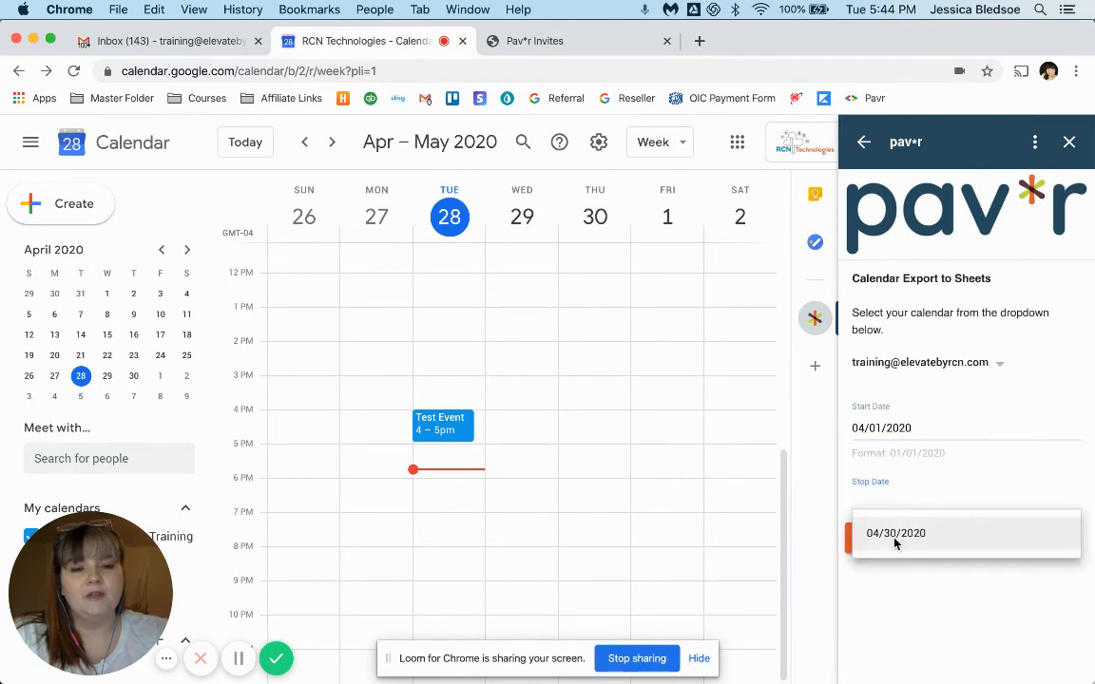
left_click(882, 537)
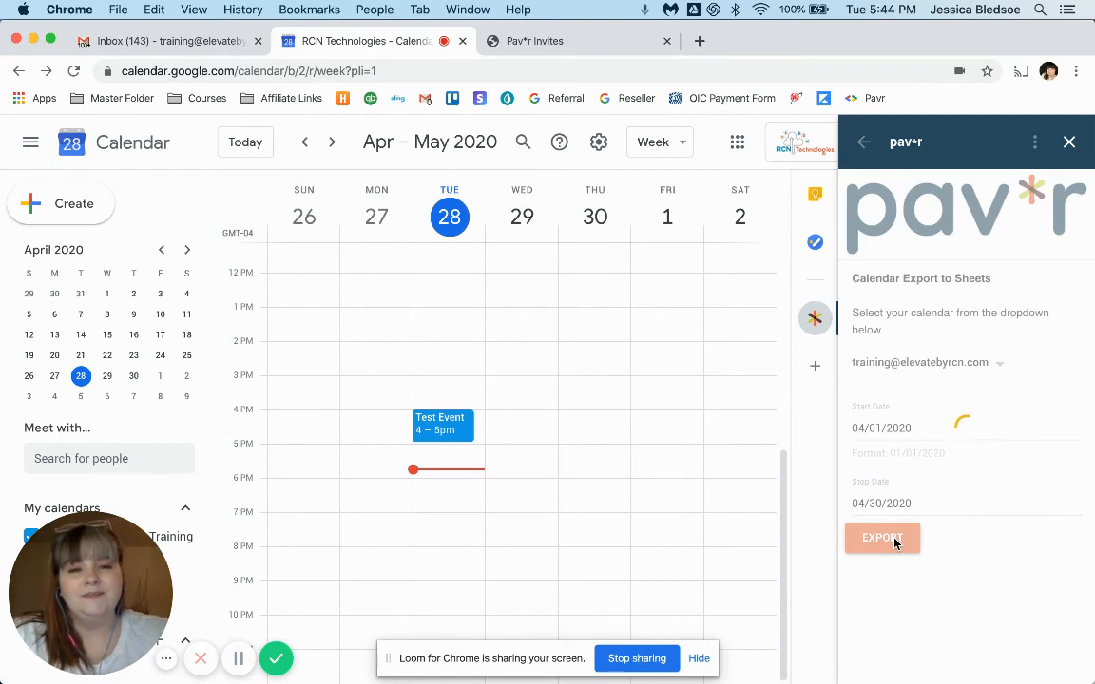
left_click(882, 537)
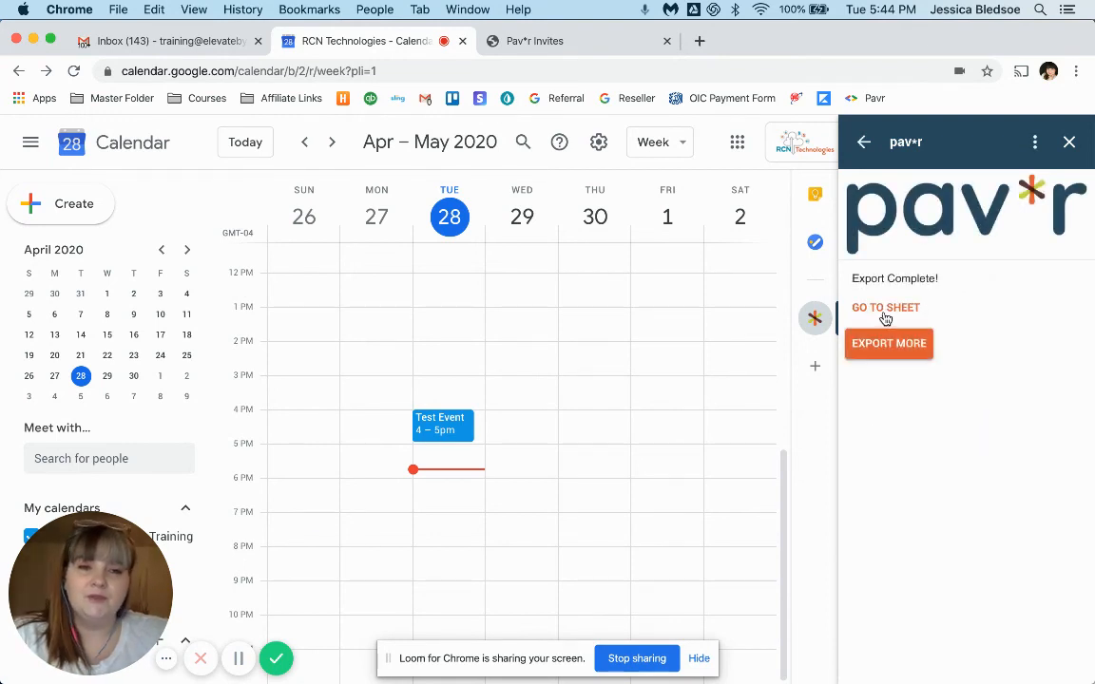
mouse_move(885, 307)
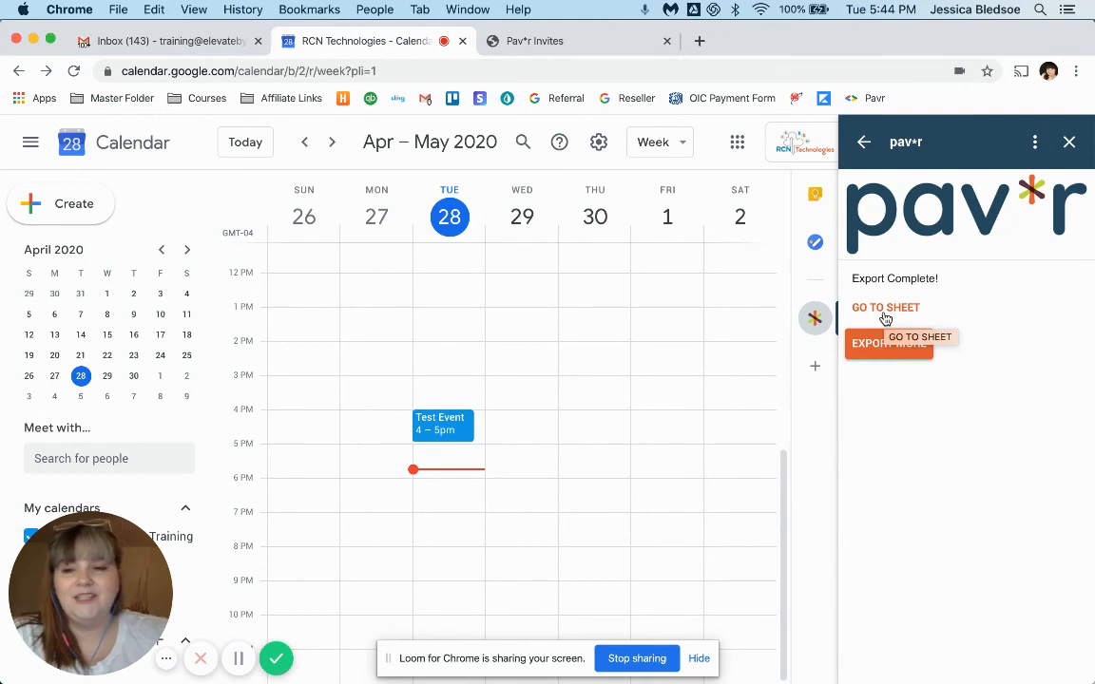